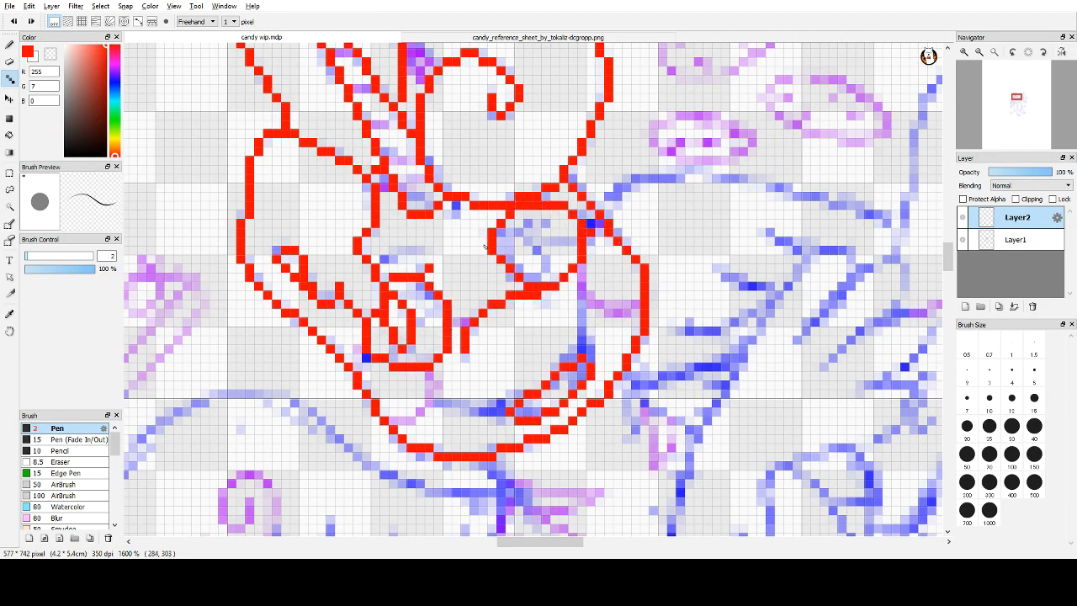
Trace the head and body outlines in red with the 1px Pen over the reference sketch.
scroll(up, 3)
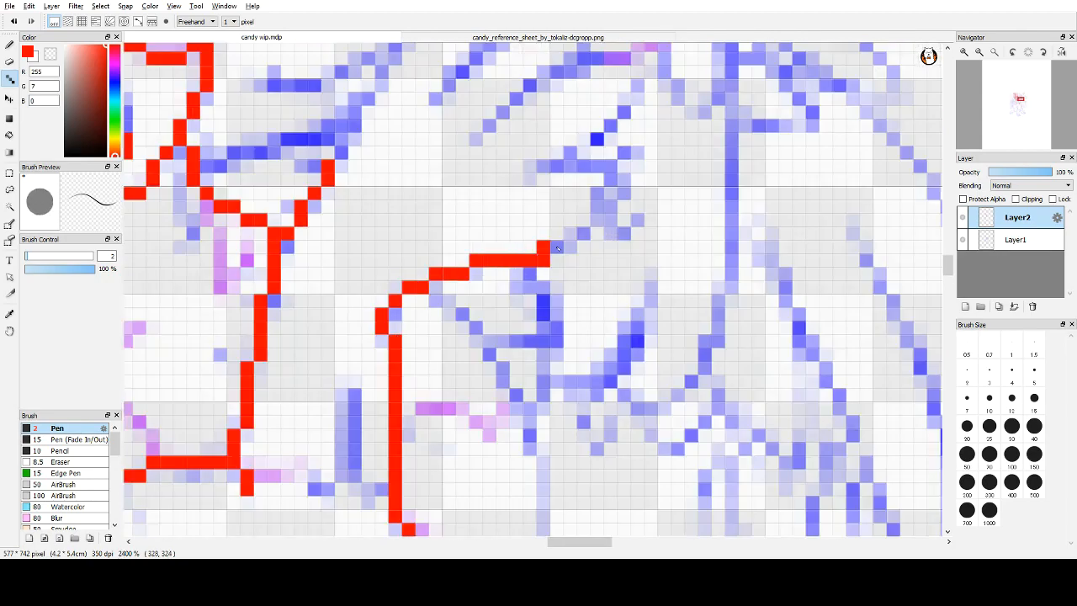
scroll(up, 3)
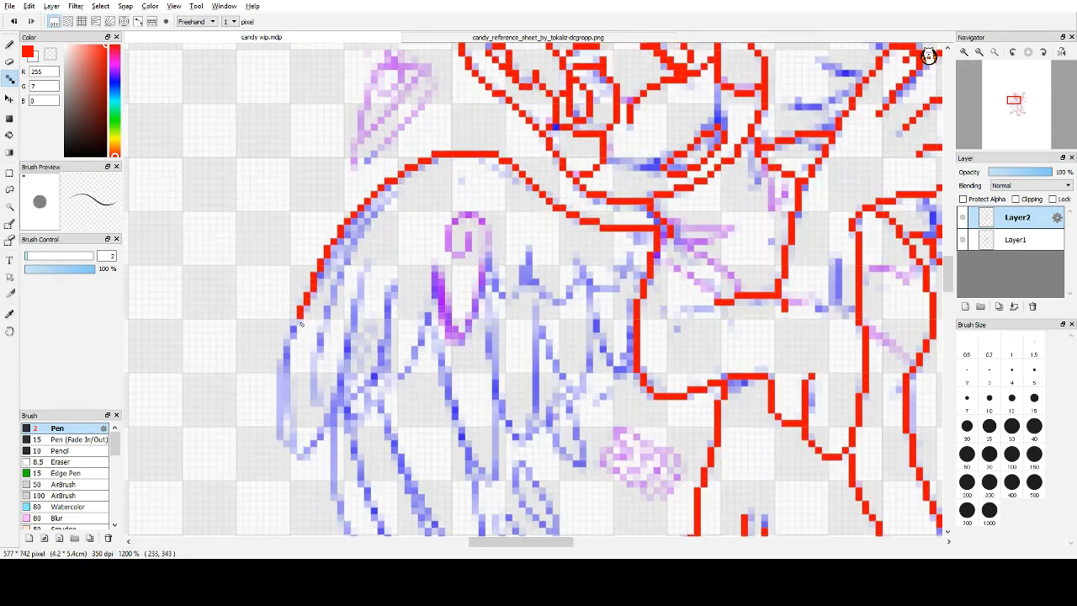
Trace the wing outline and its feathers in red pixels.
drag(301, 323, 391, 363)
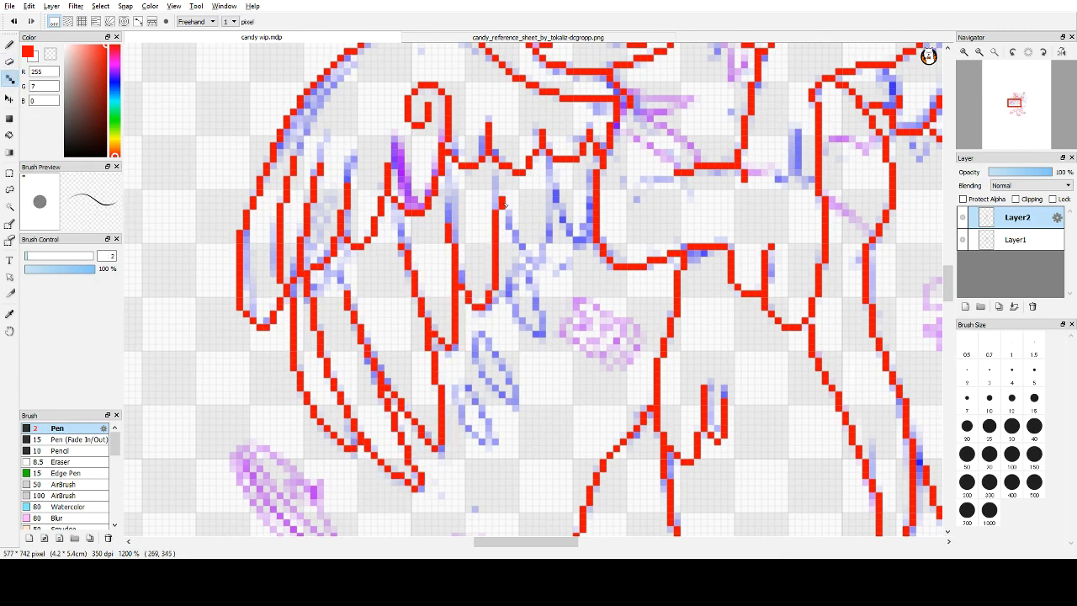
drag(505, 210, 484, 396)
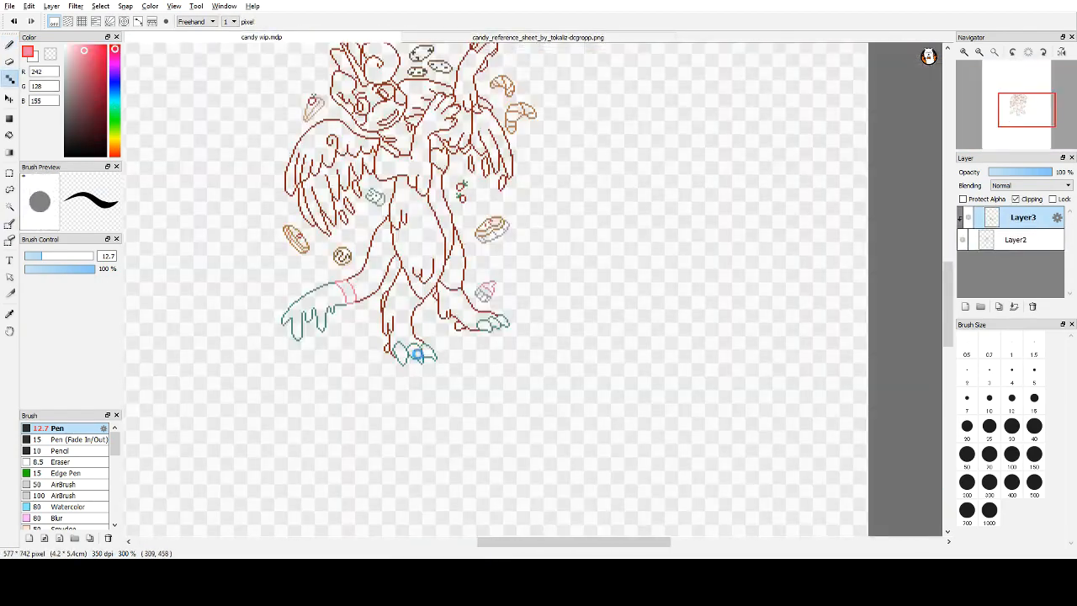
Recolour the wing feather lines pink and the crystal outlines teal on clipped Layer3.
click(537, 37)
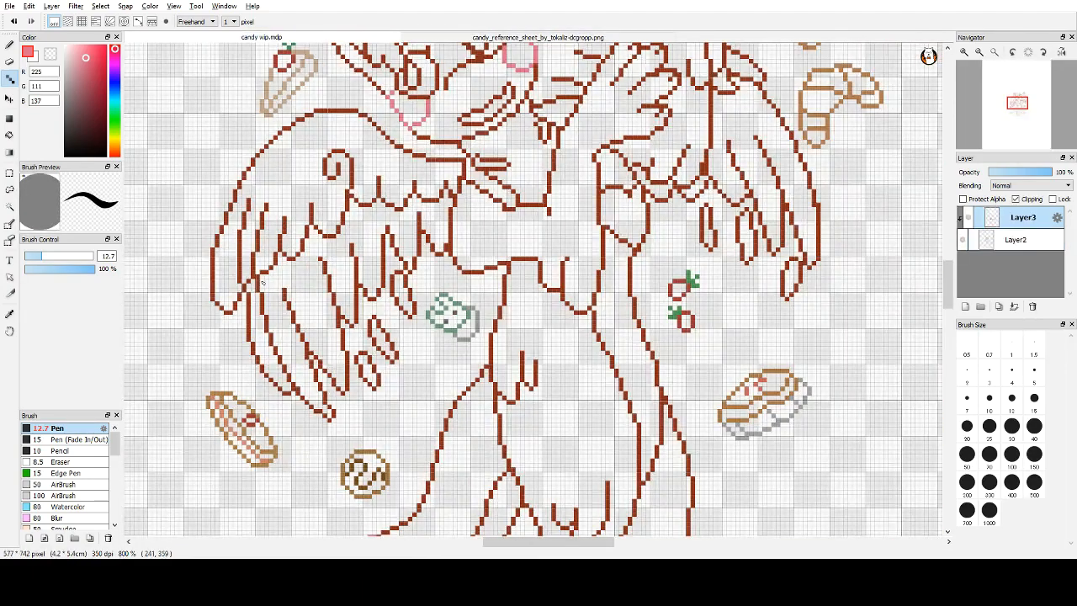
scroll(up, 3)
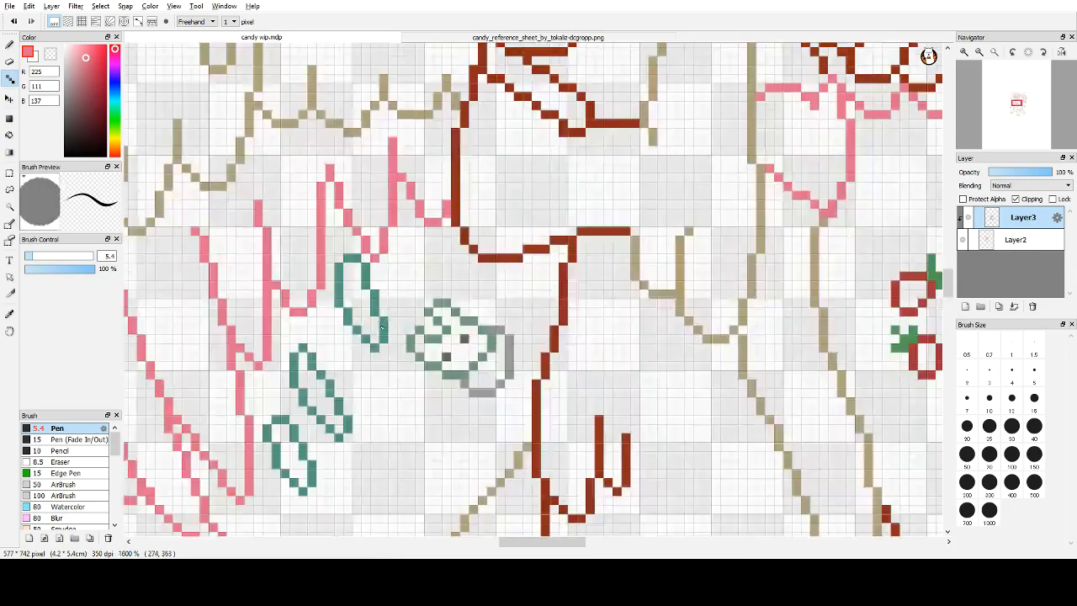
Fill the creature with peach, blue, cream, pink and teal flats over a black background.
scroll(down, 3)
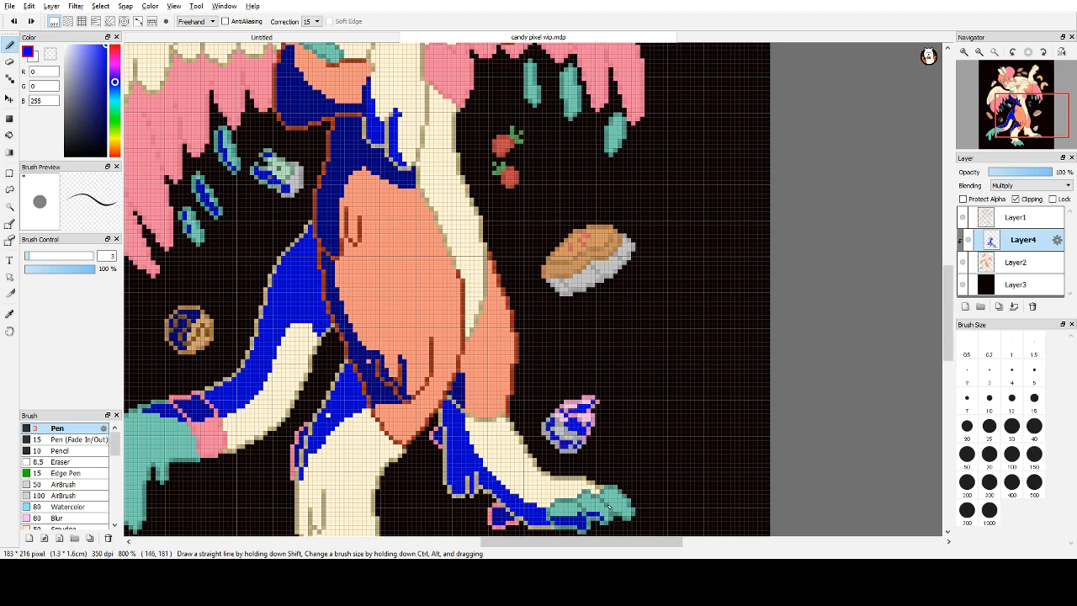
Paint lavender Multiply shading on Layer5 over the head, wings and torso.
click(589, 265)
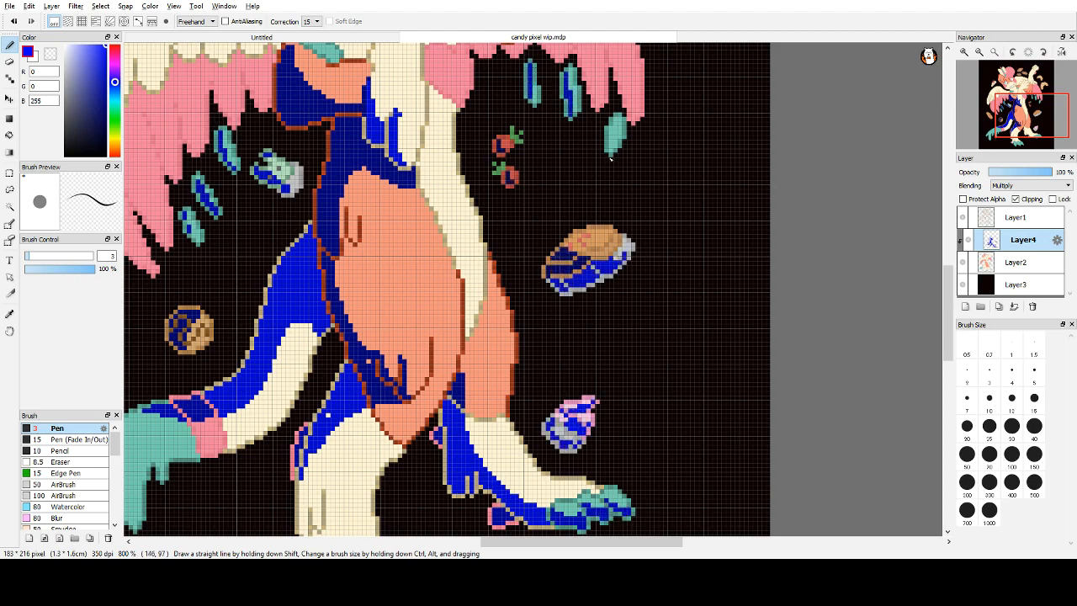
scroll(down, 3)
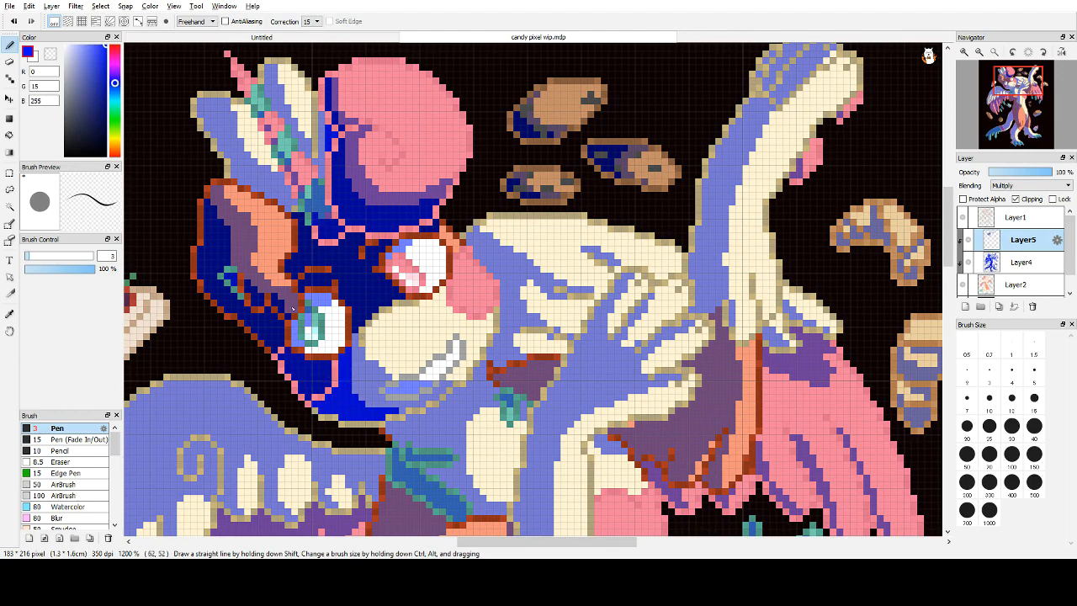
Paint purple shading along the legs and tail, then view the full canvas.
drag(312, 311, 454, 396)
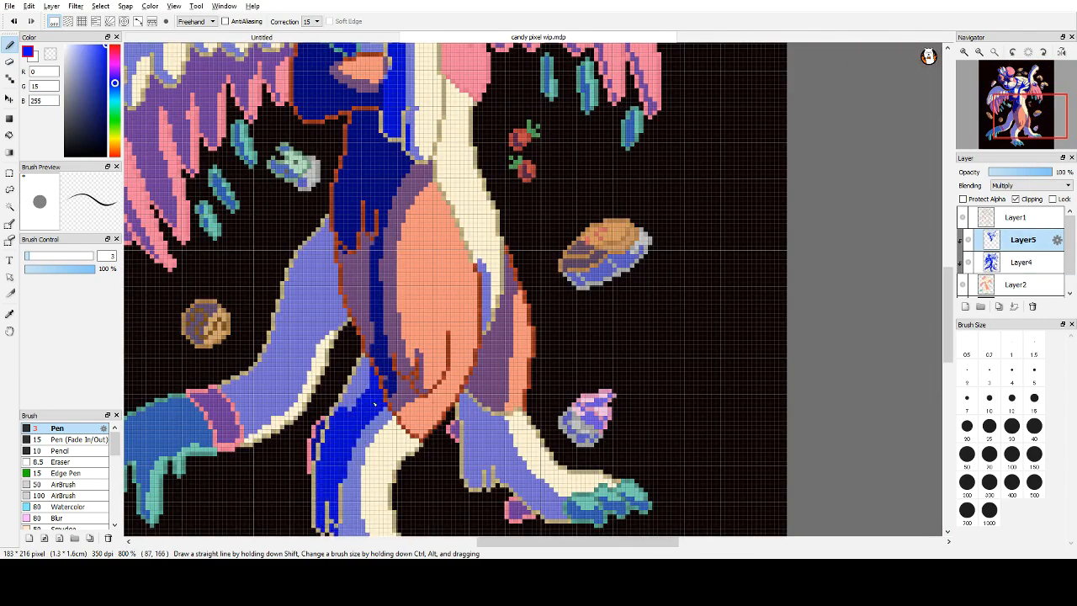
scroll(down, 3)
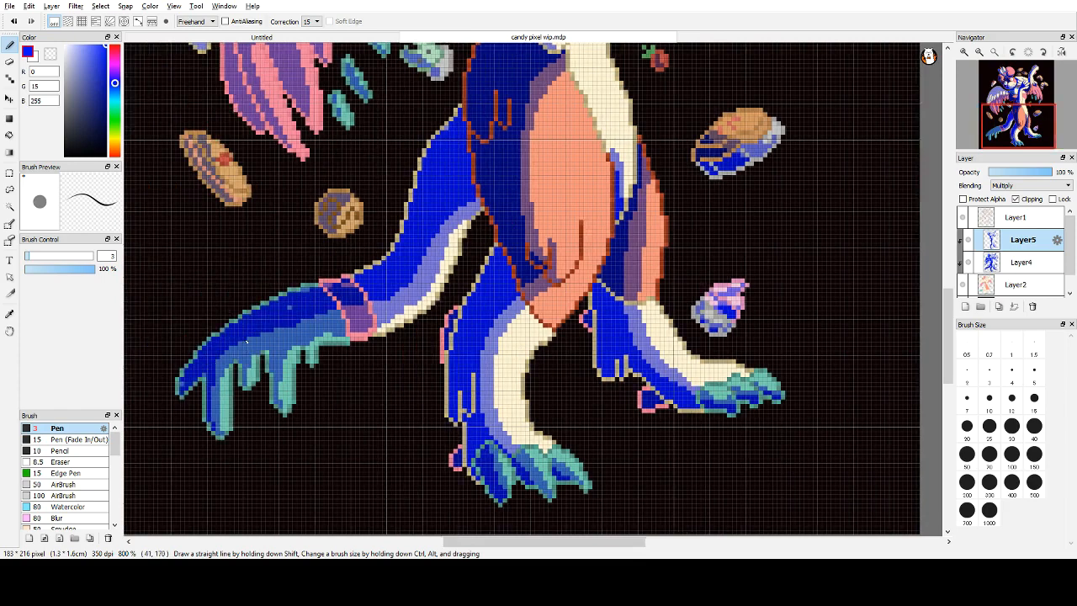
scroll(up, 3)
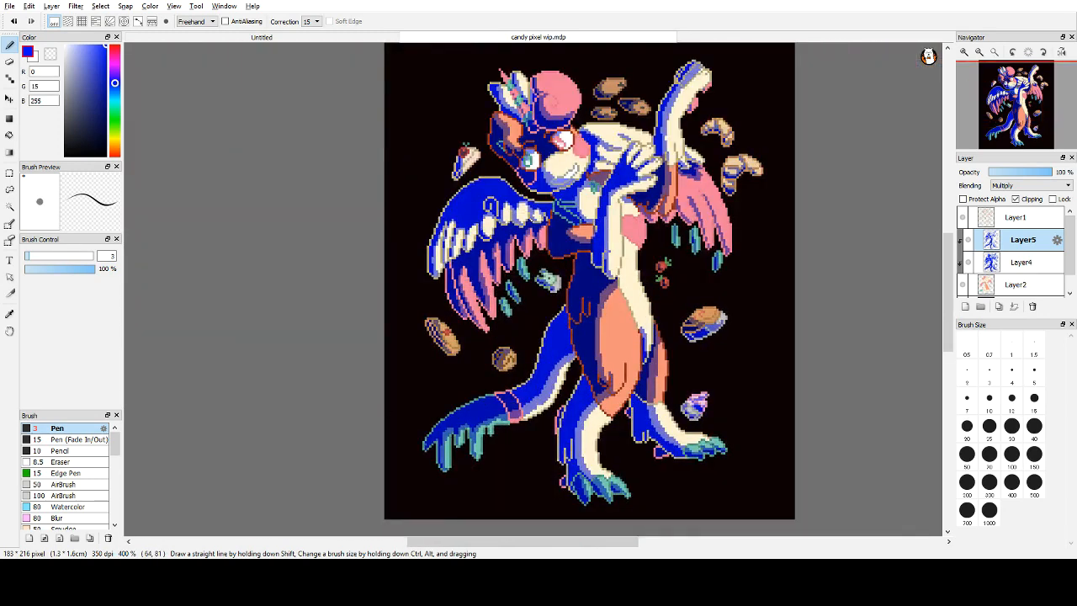
Switch Layer4 to Overlay blending and pick white, giving soft pink and peach tones.
click(1019, 263)
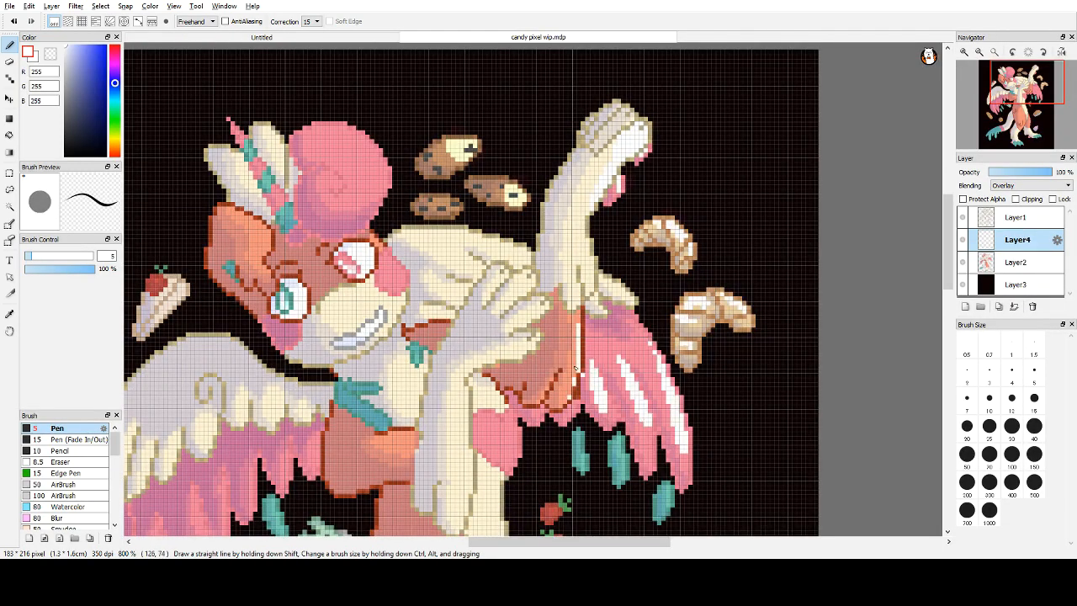
scroll(down, 3)
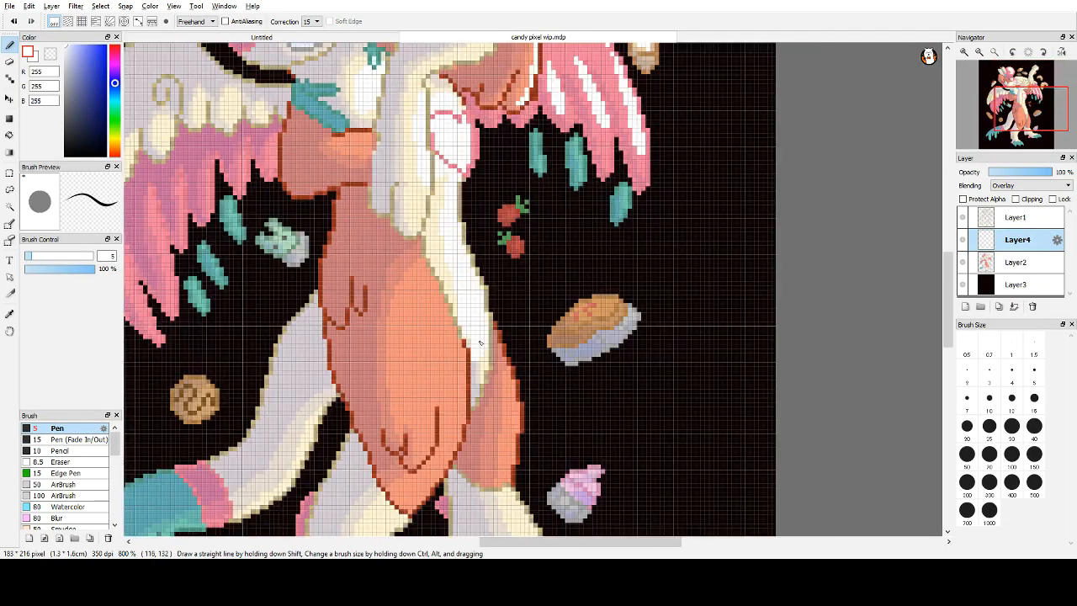